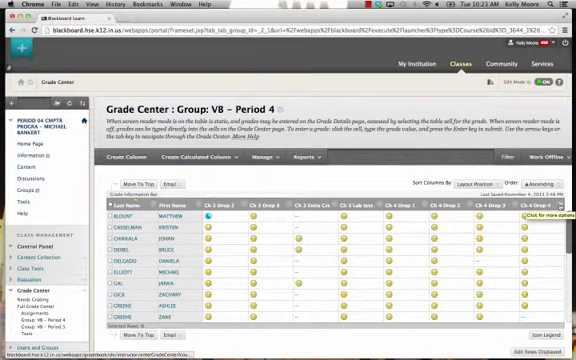
Bring up the options menu for the Ch 4 Drop 4 grade column.
{"action": "left_click", "coordinate": [558, 194]}
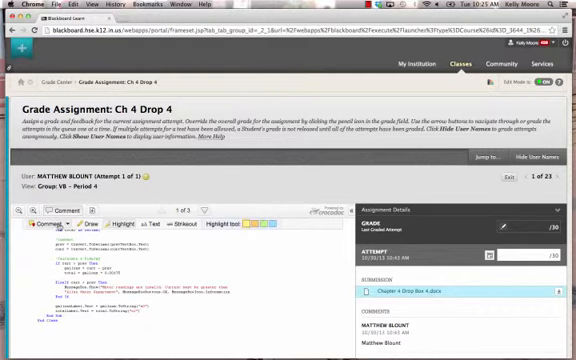
Choose Text Comment from the Crocodoc Comment list to annotate the document.
{"action": "left_click", "coordinate": [43, 228]}
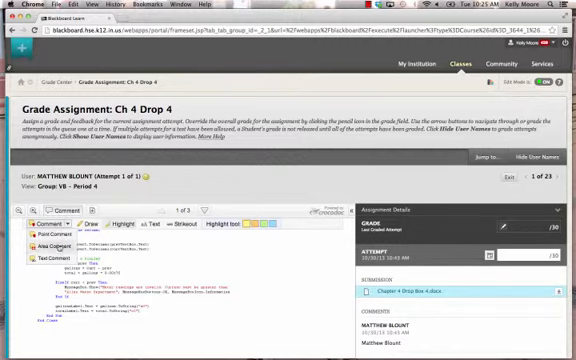
{"action": "left_click", "coordinate": [145, 226]}
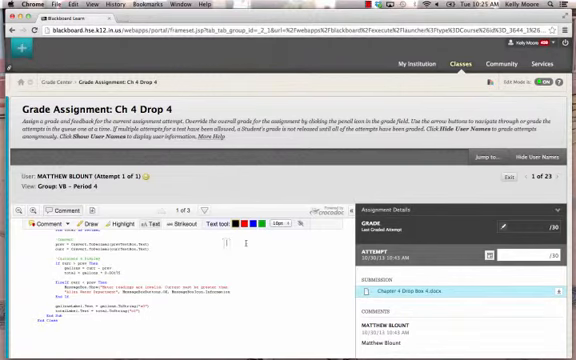
Write the praise note 'Well do' as text on the student's code.
{"action": "type", "text": "Well do"}
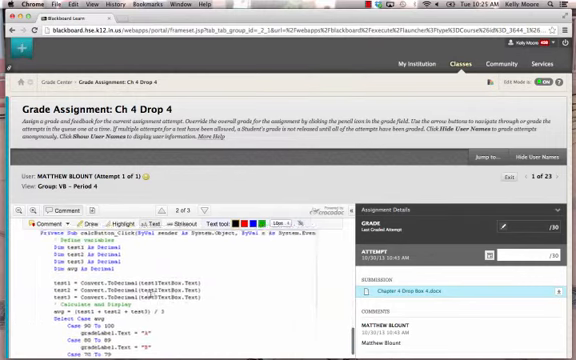
{"action": "scroll", "scroll_direction": "down", "scroll_amount": 3}
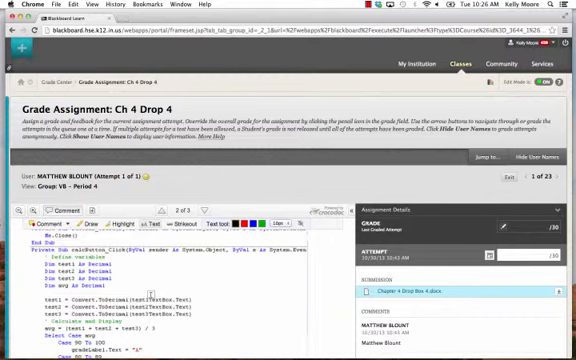
{"action": "mouse_move", "coordinate": [298, 180]}
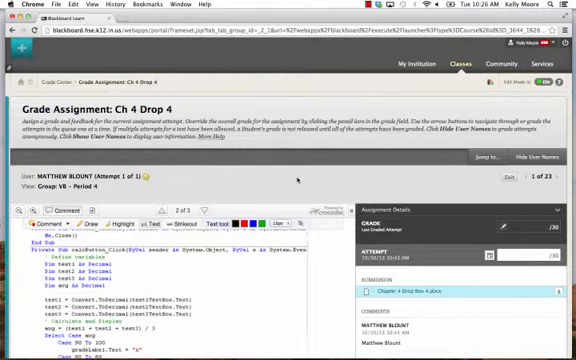